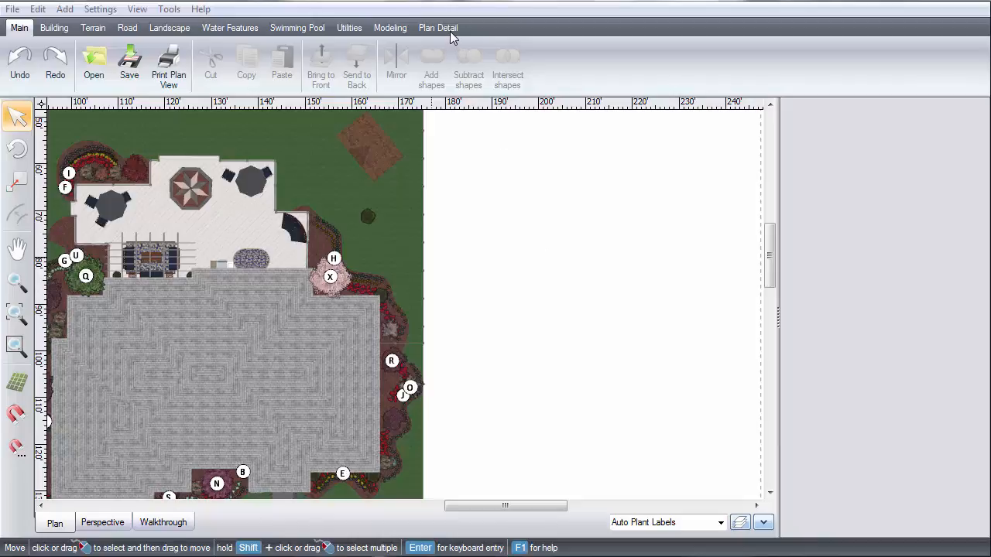
# Insert a Plant Legend table from the Plan Detail tab beside the landscape plan.
pyautogui.click(438, 27)
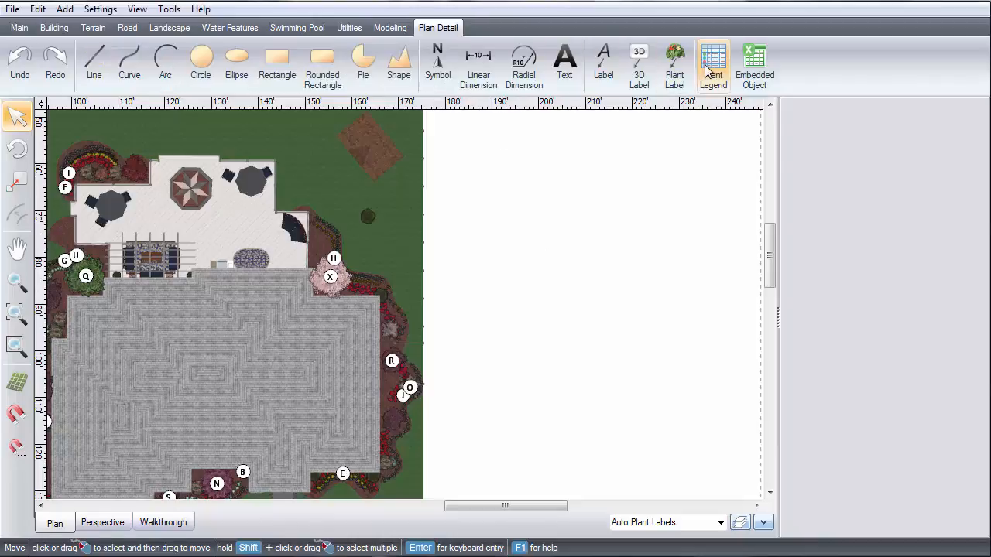
pyautogui.click(712, 66)
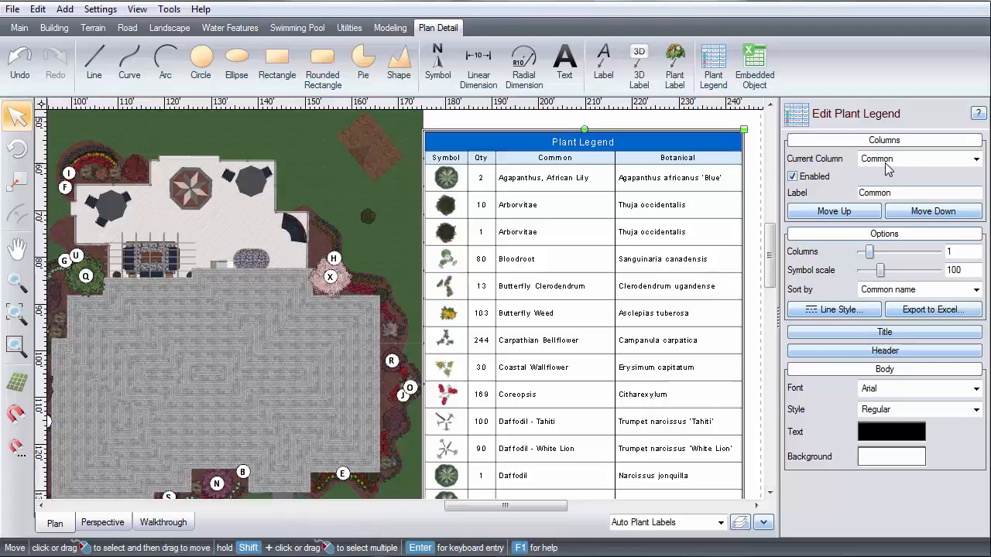
# Disable the Common column and enable the Key column in the legend.
pyautogui.click(975, 158)
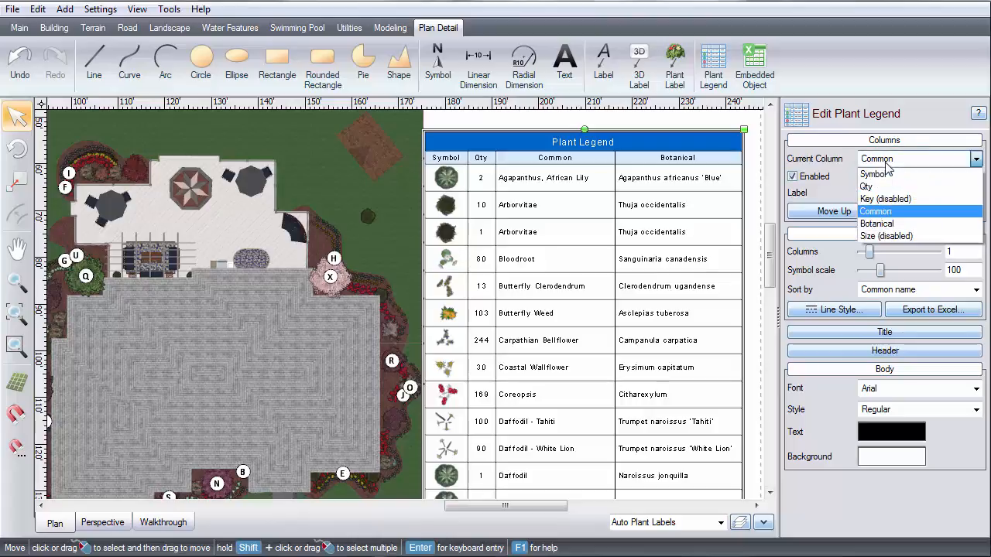
pyautogui.click(792, 176)
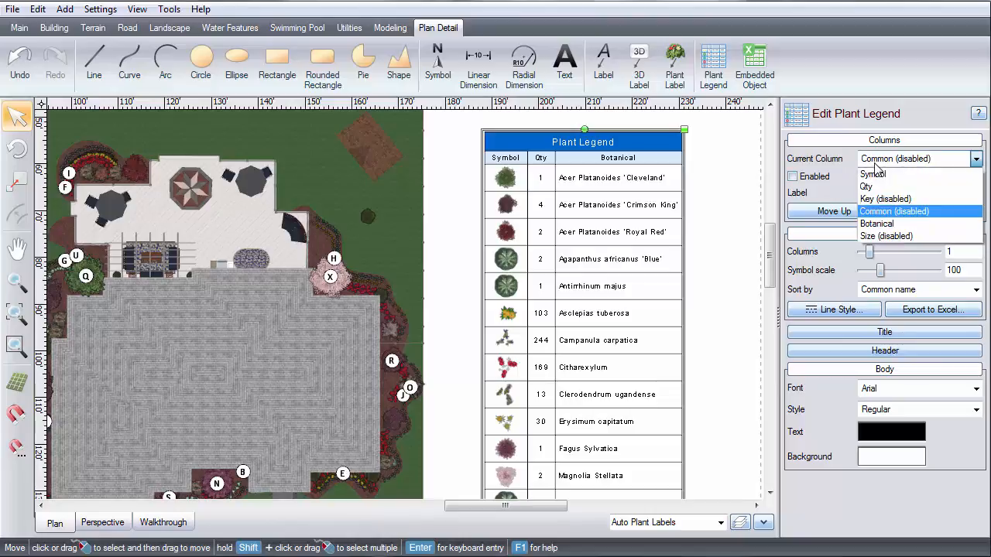
pyautogui.click(885, 199)
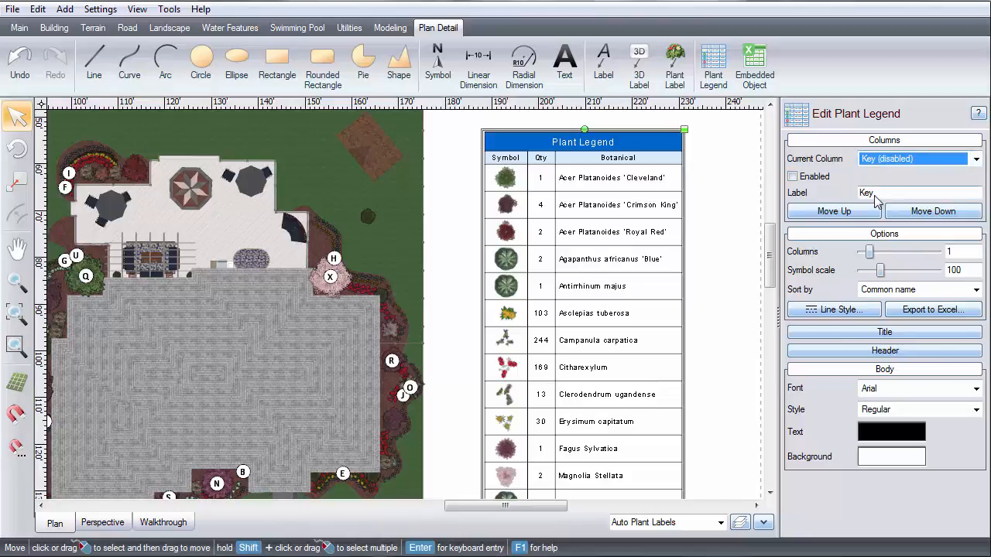
pyautogui.click(792, 176)
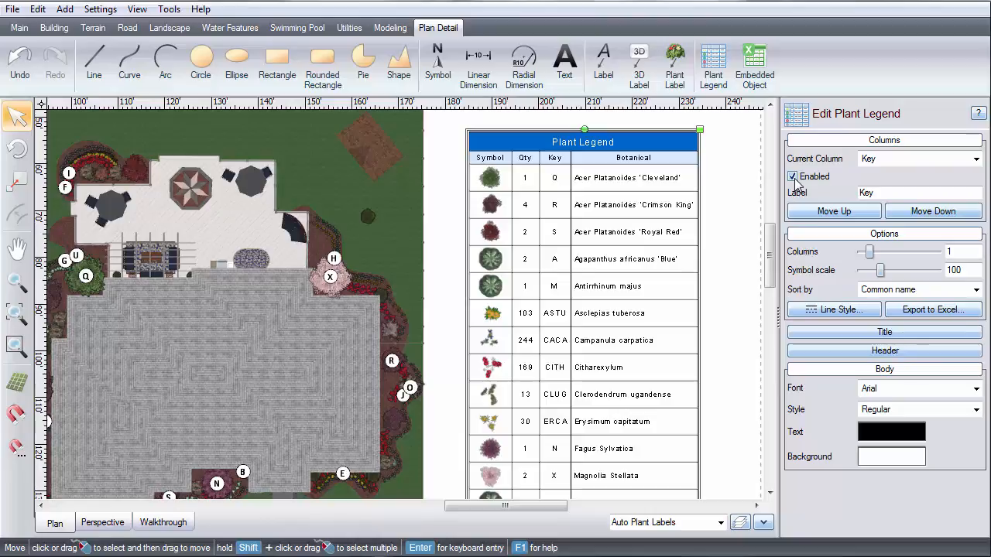
# Move the Key column up twice and down once so it follows Symbol.
pyautogui.click(834, 210)
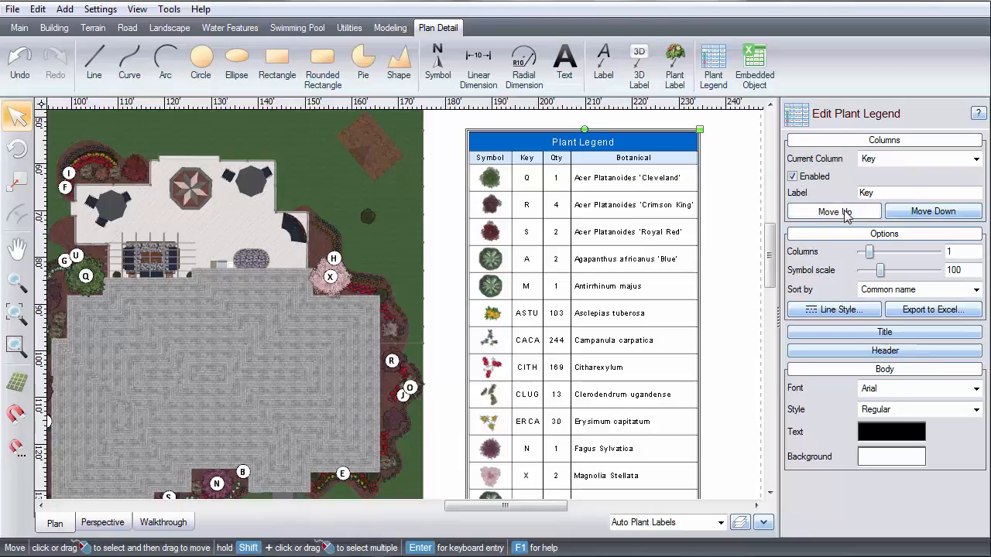
pyautogui.click(833, 211)
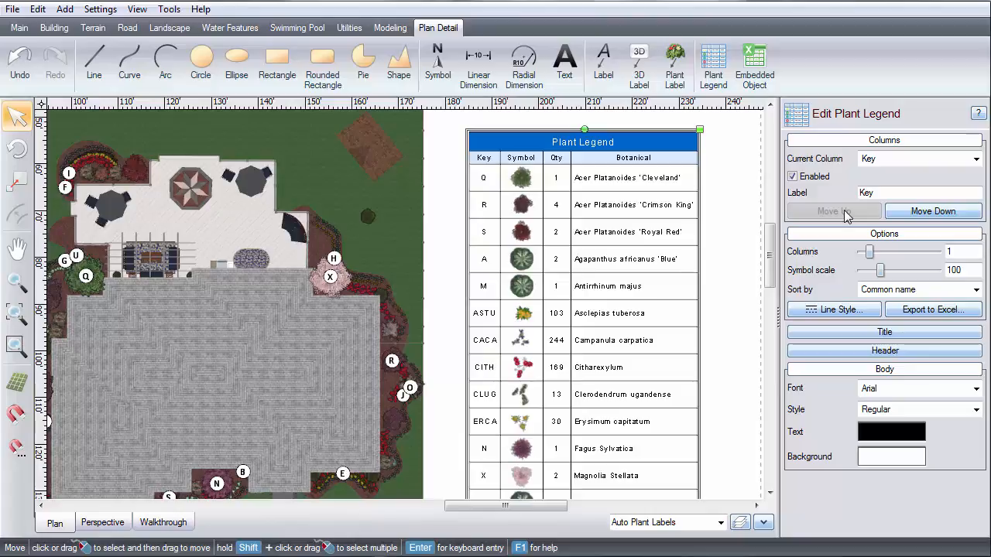
pyautogui.click(834, 211)
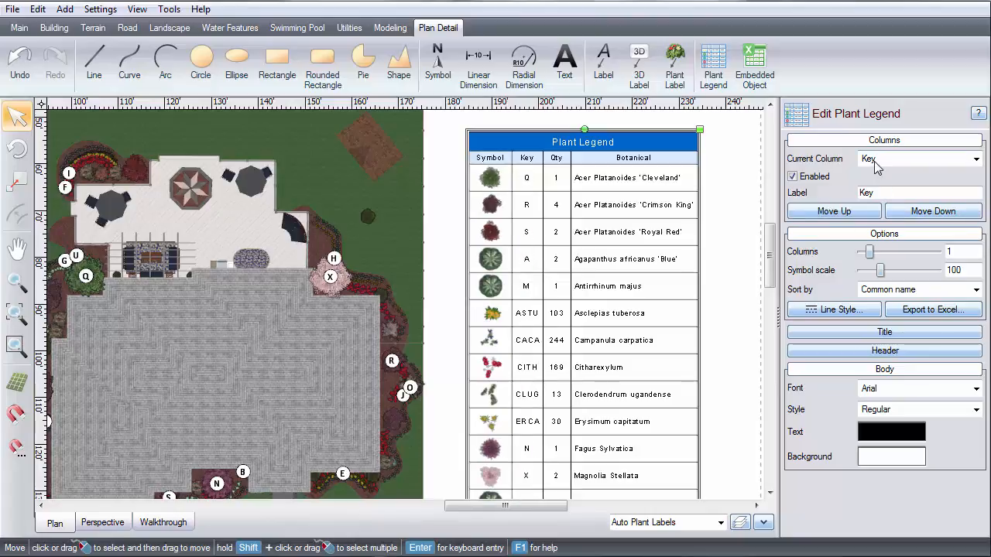
pyautogui.click(917, 159)
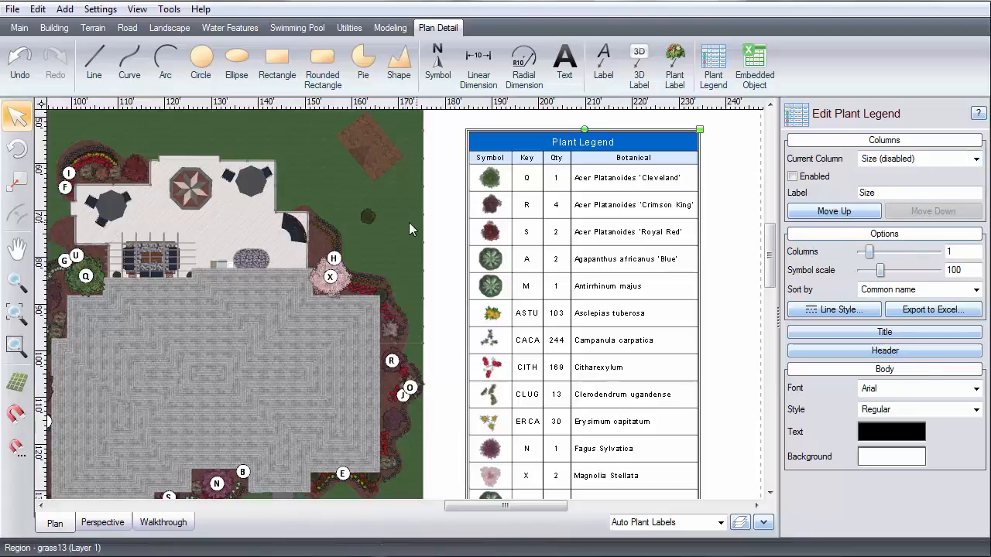
# Set the selected Arborvitae plant to a custom size of 10 gallon.
pyautogui.click(368, 214)
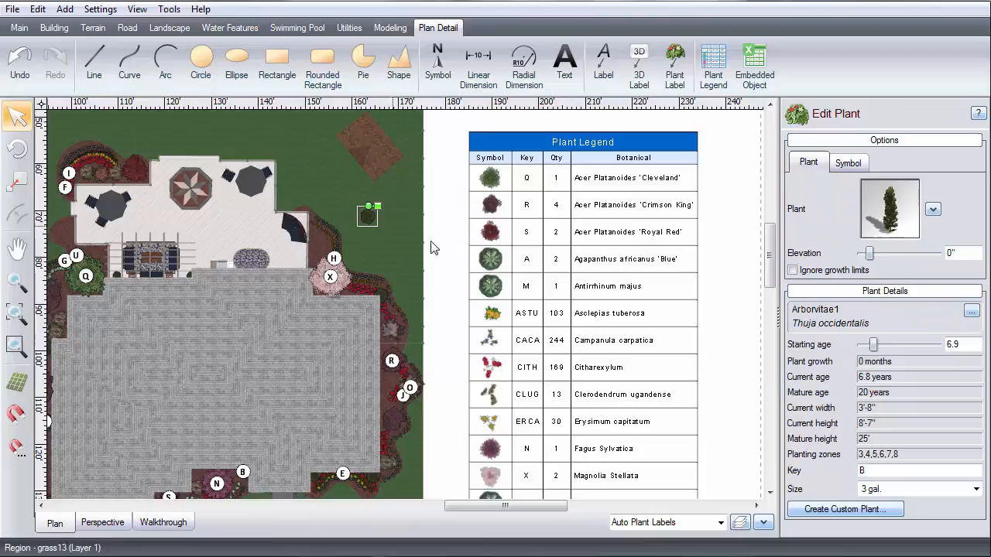
pyautogui.click(976, 489)
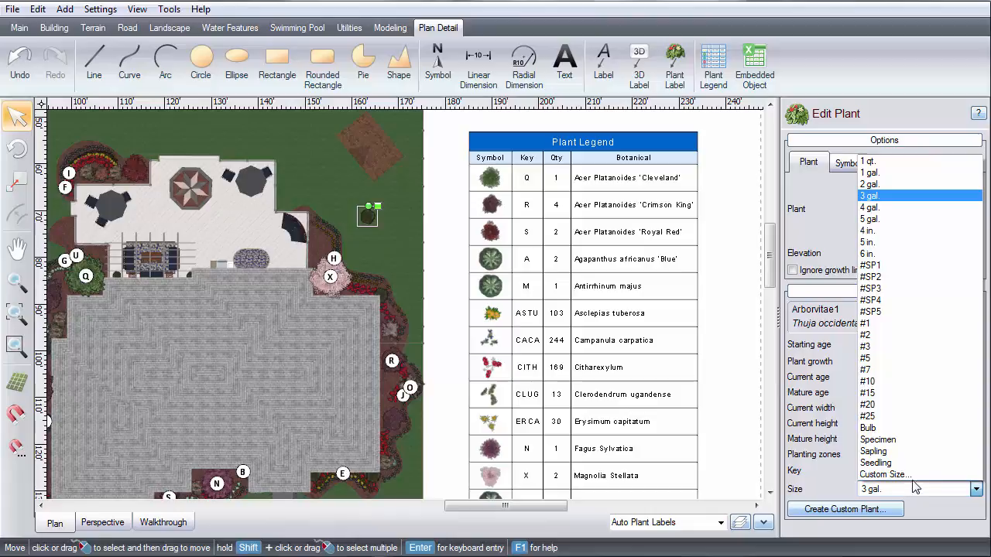
pyautogui.click(885, 474)
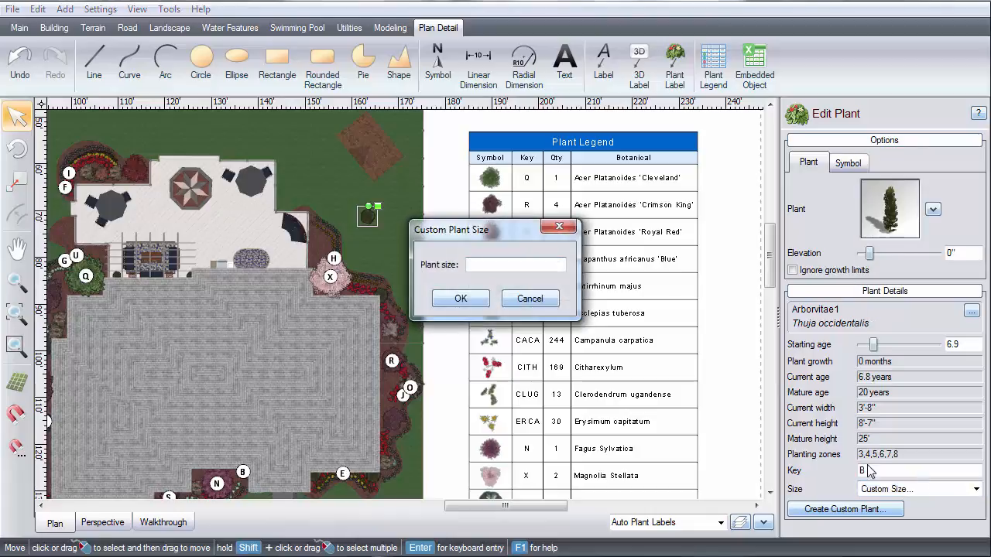
pyautogui.write('1')
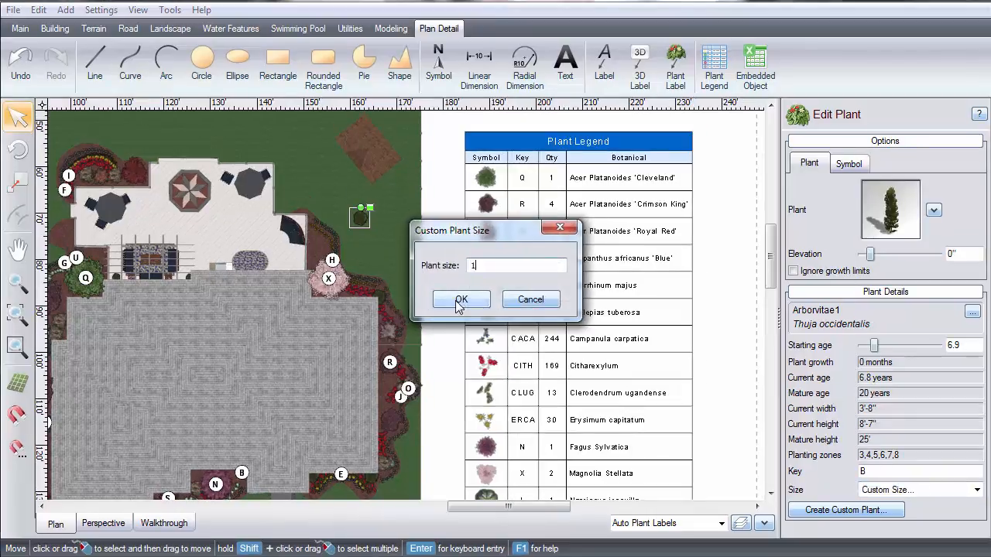
pyautogui.write('0 gallon')
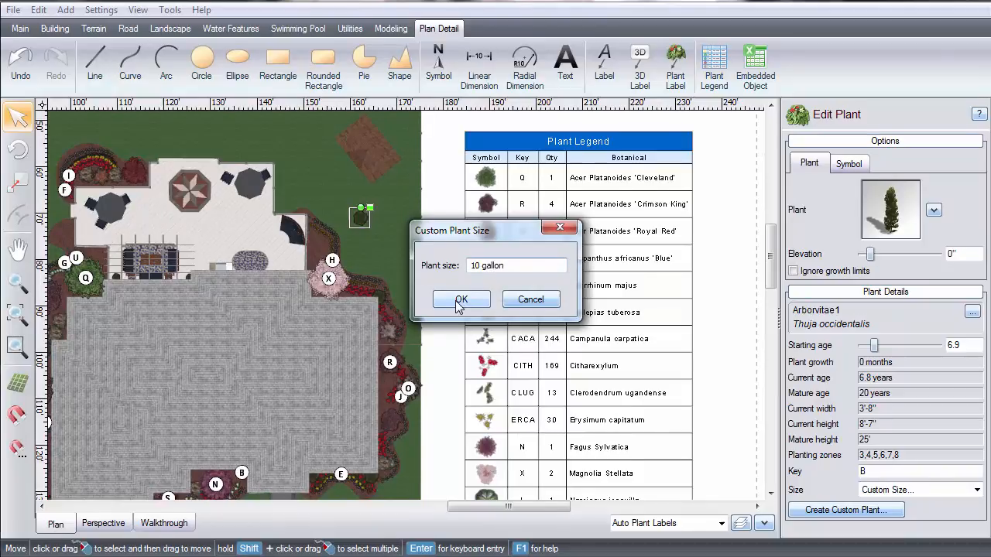
pyautogui.click(461, 299)
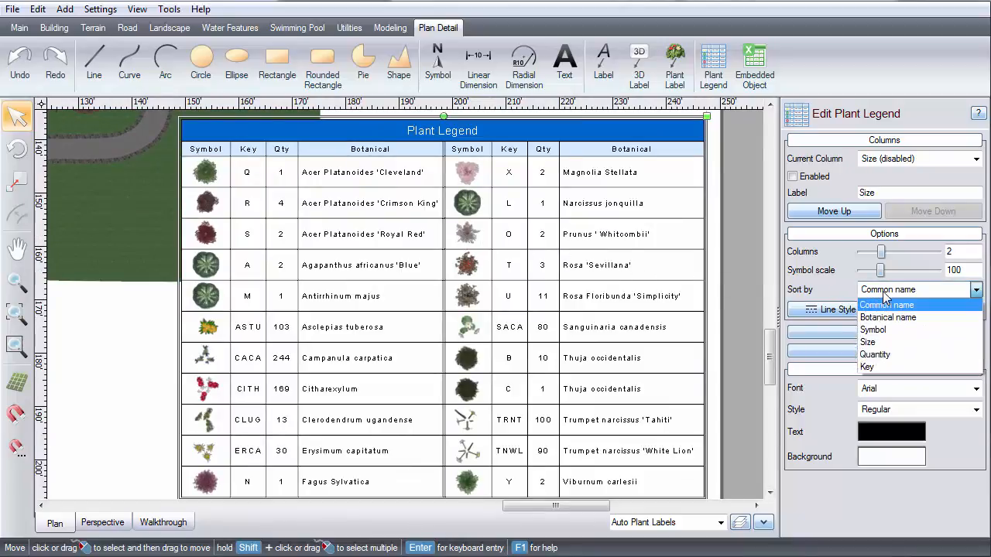
pyautogui.moveTo(873, 329)
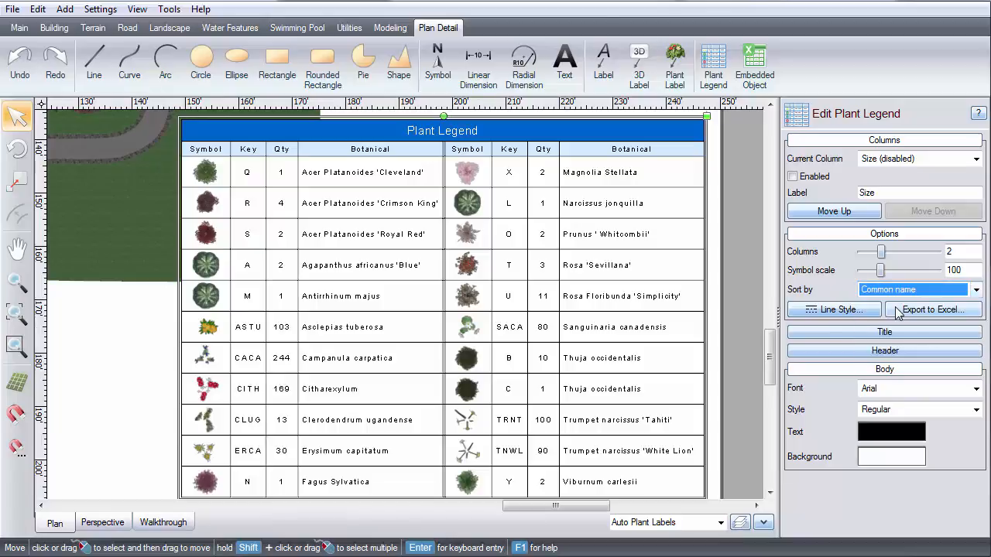
# Give the legend Title section a dark red background colour.
pyautogui.click(884, 176)
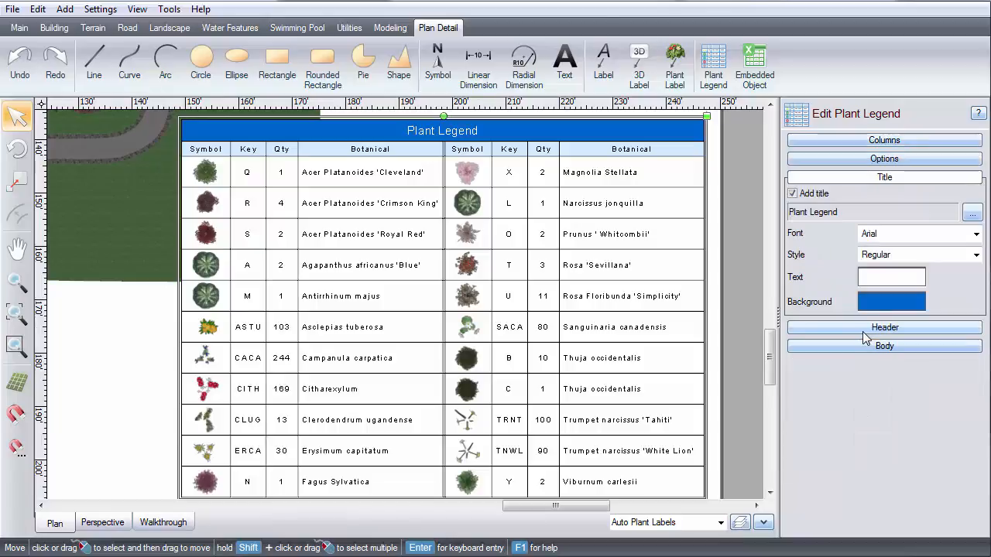
pyautogui.click(891, 301)
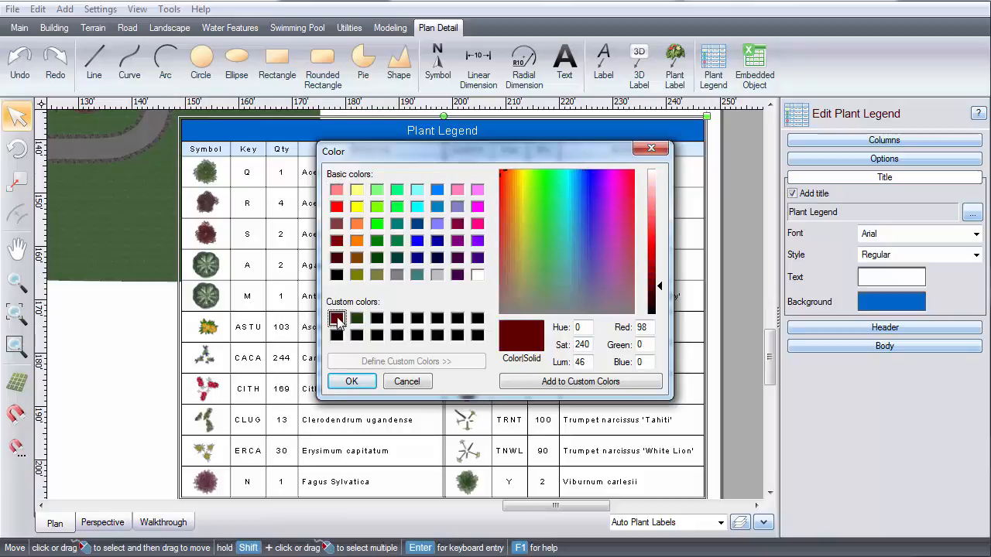
pyautogui.click(351, 381)
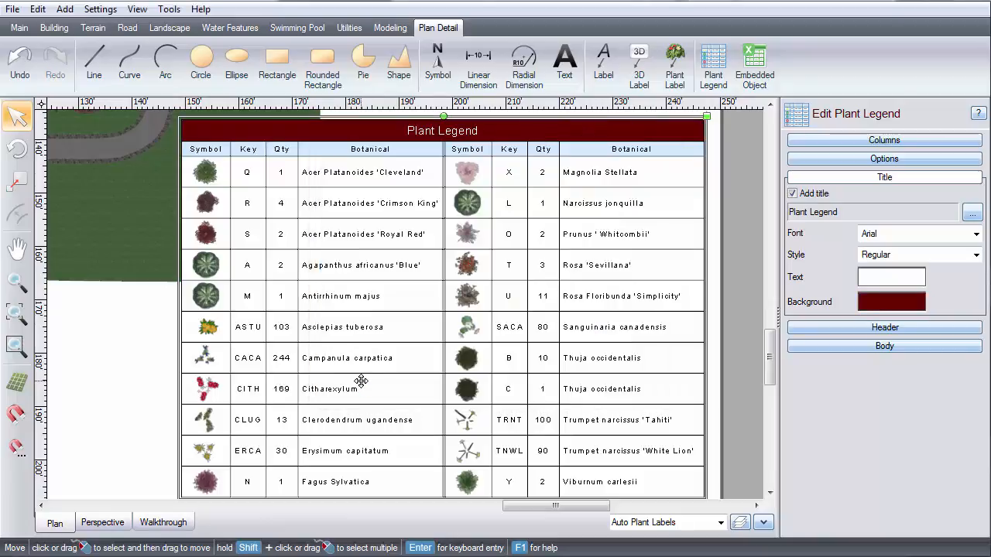
pyautogui.click(885, 327)
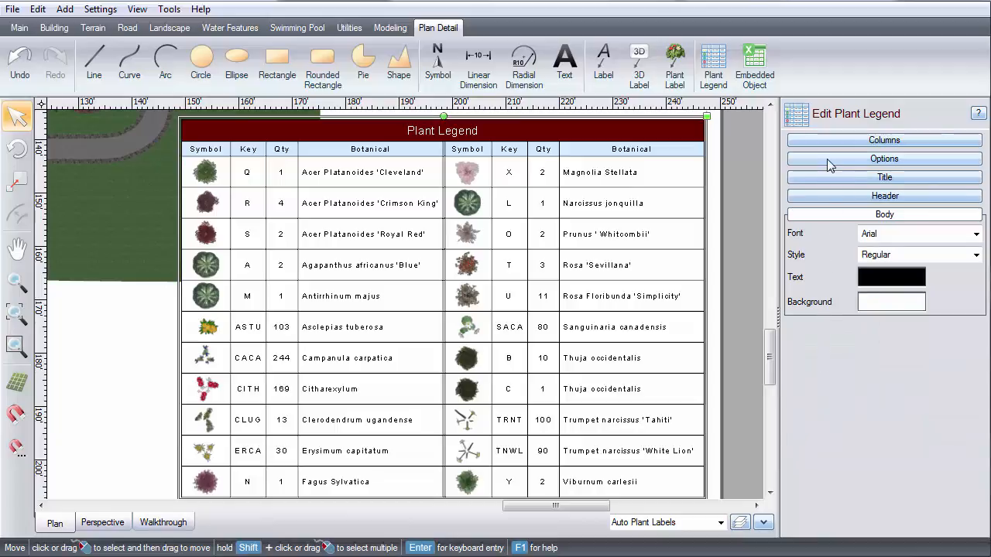
# Export the plant legend to Excel from the legend Options.
pyautogui.click(884, 159)
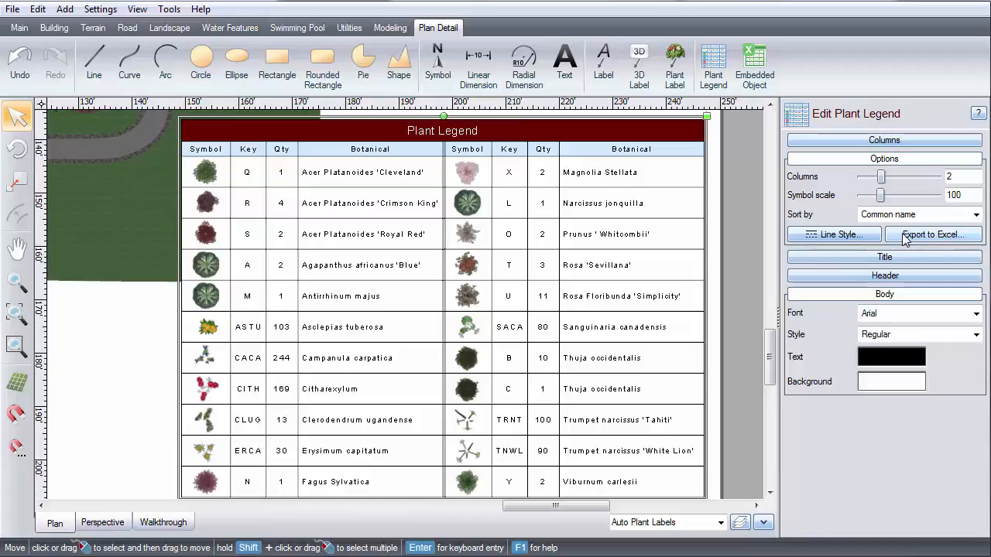
pyautogui.click(933, 234)
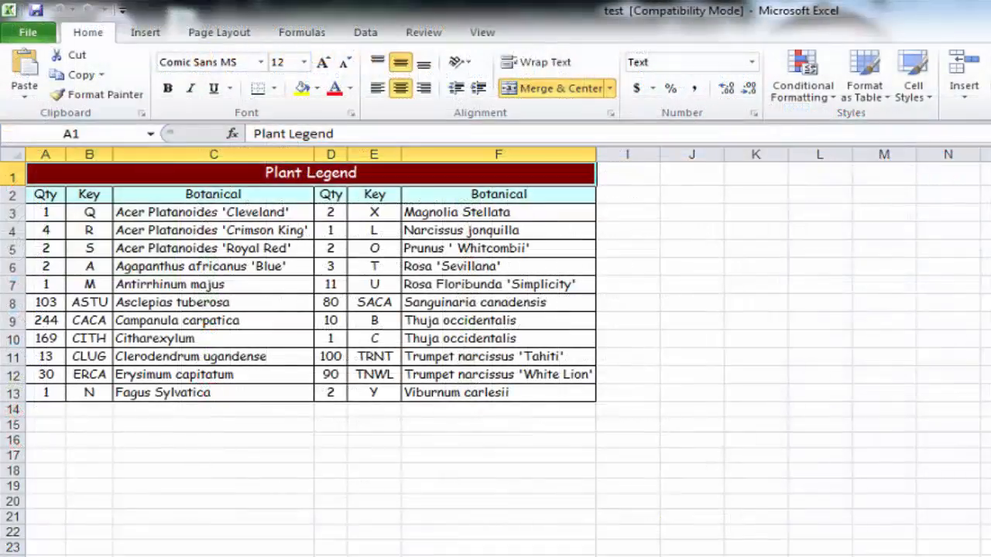